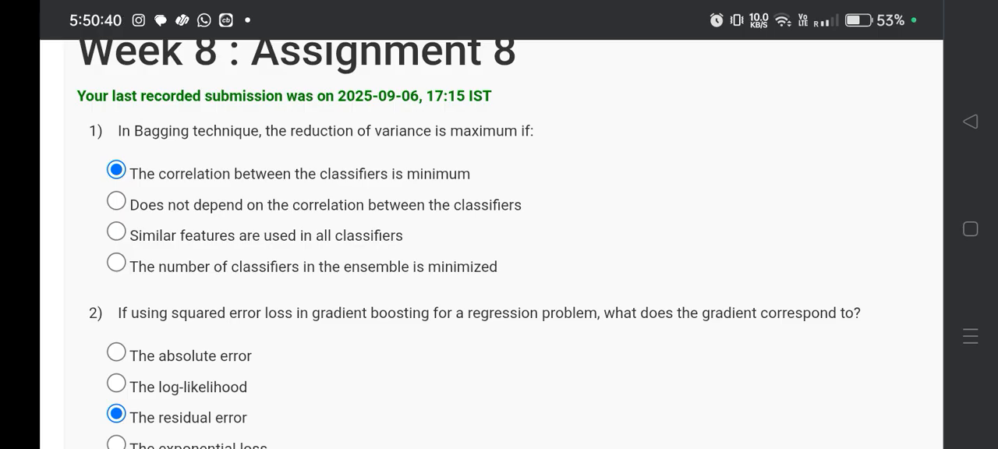
{"action": "scroll", "scroll_direction": "down", "scroll_amount": 3}
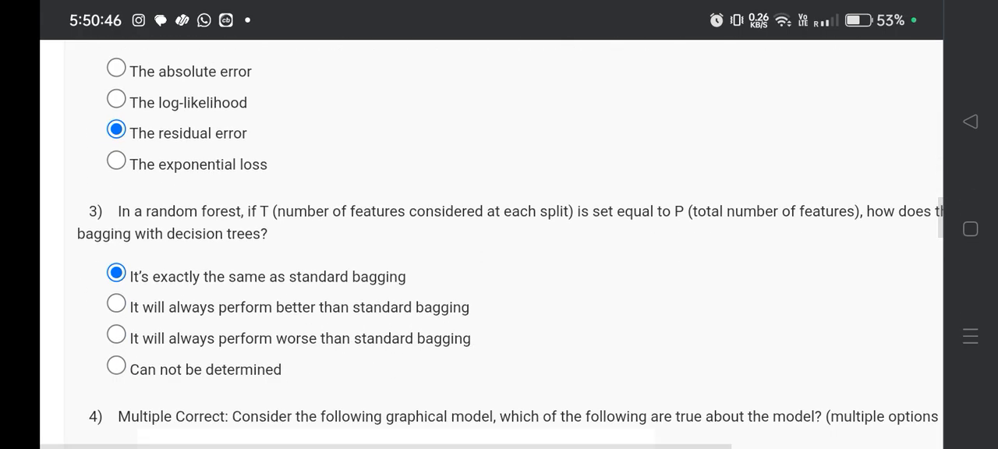
{"action": "scroll", "scroll_direction": "down", "scroll_amount": 3}
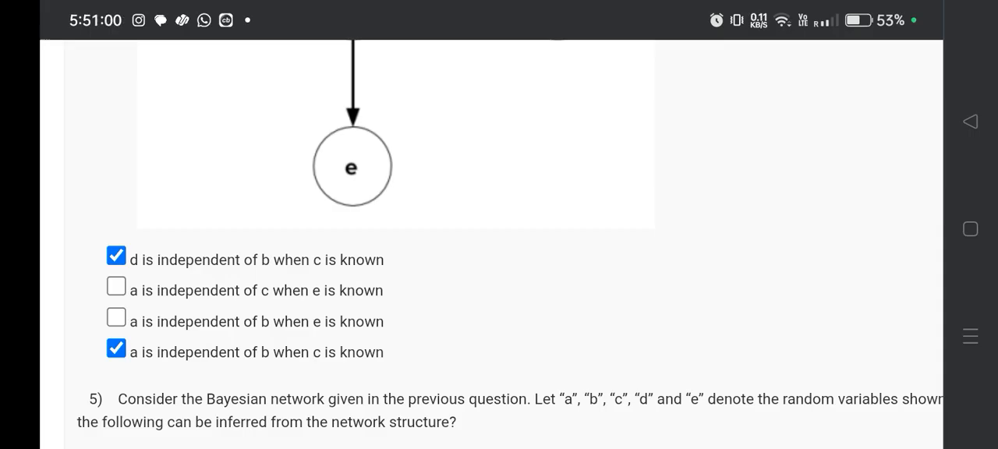
{"action": "scroll", "scroll_direction": "down", "scroll_amount": 3}
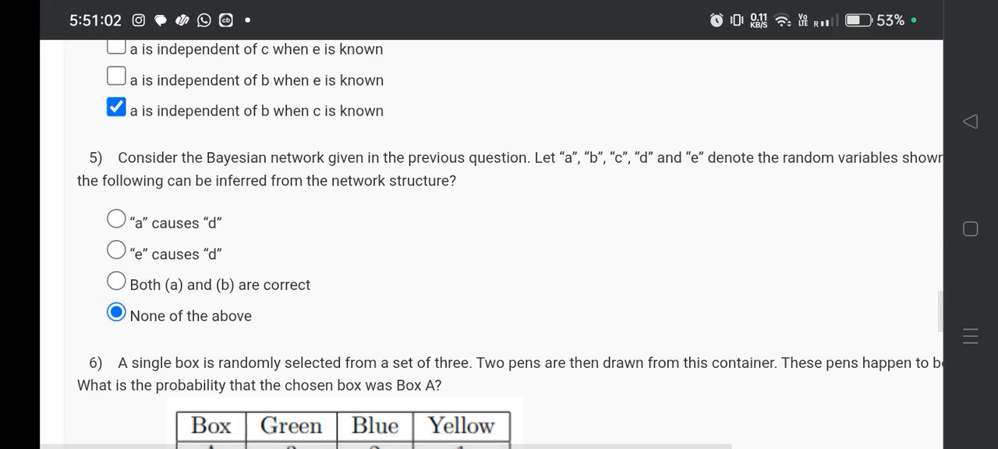
{"action": "scroll", "scroll_direction": "down", "scroll_amount": 3}
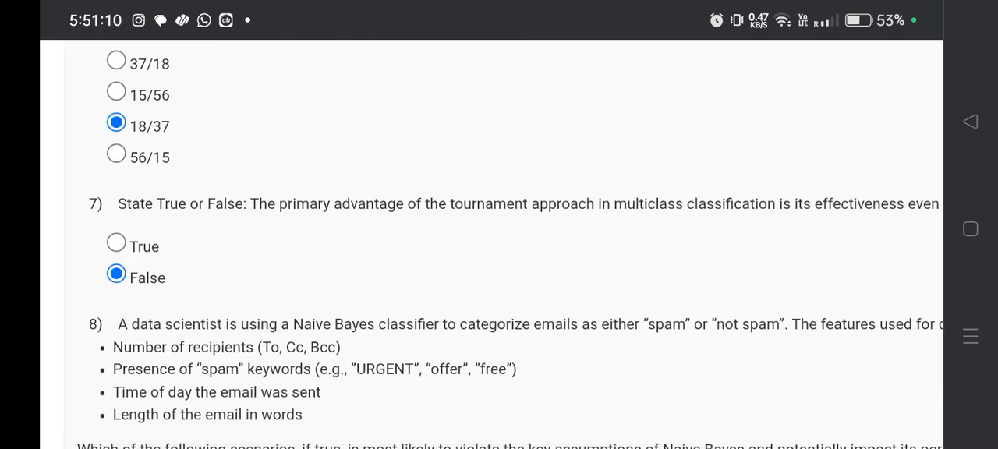
{"action": "scroll", "scroll_direction": "down", "scroll_amount": 3}
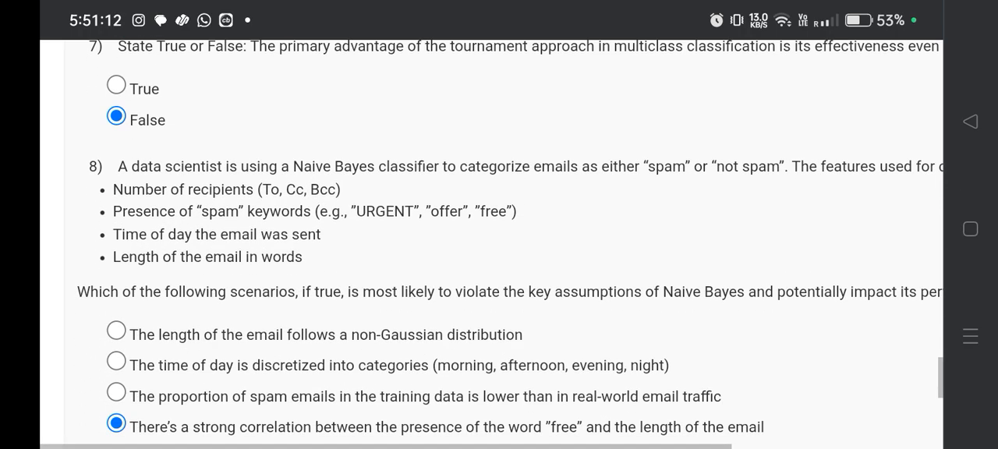
{"action": "scroll", "scroll_direction": "down", "scroll_amount": 3}
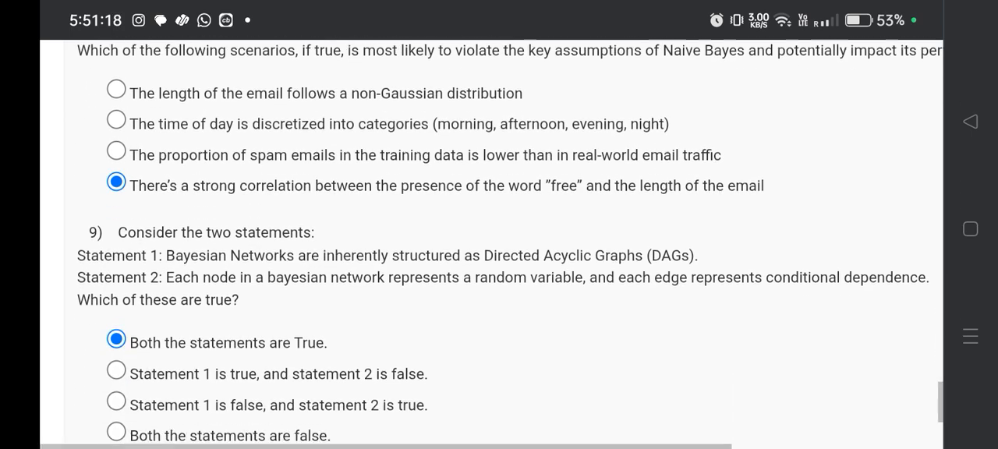
{"action": "scroll", "scroll_direction": "down", "scroll_amount": 3}
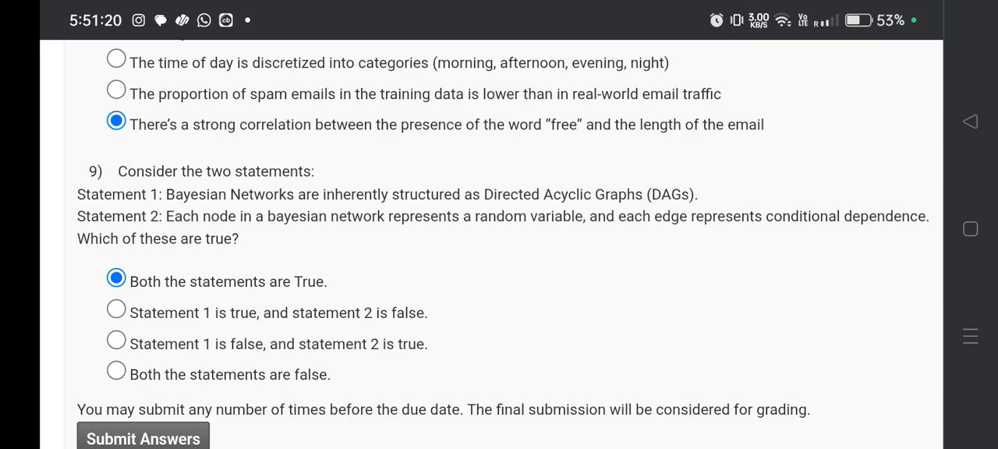
{"action": "scroll", "scroll_direction": "down", "scroll_amount": 3}
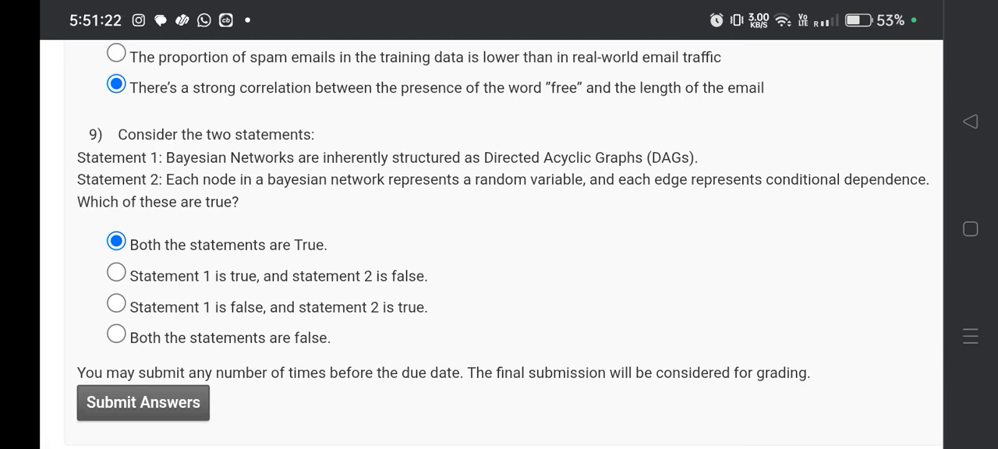